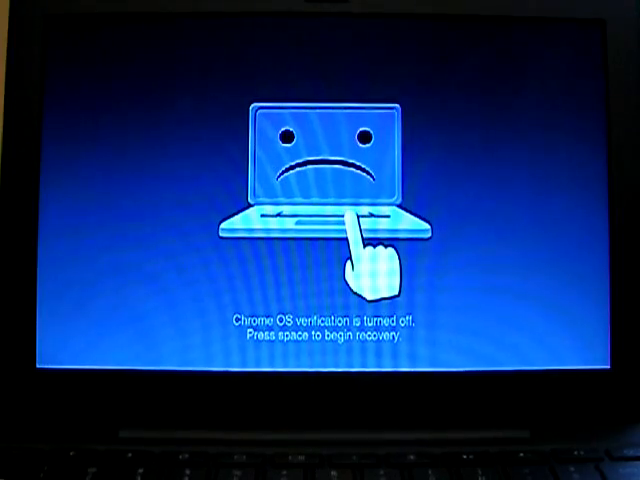
Dismiss the 'OS verification is turned off' warning so the Chromebook boots to the Chrome logo
{"action": "key", "text": "space"}
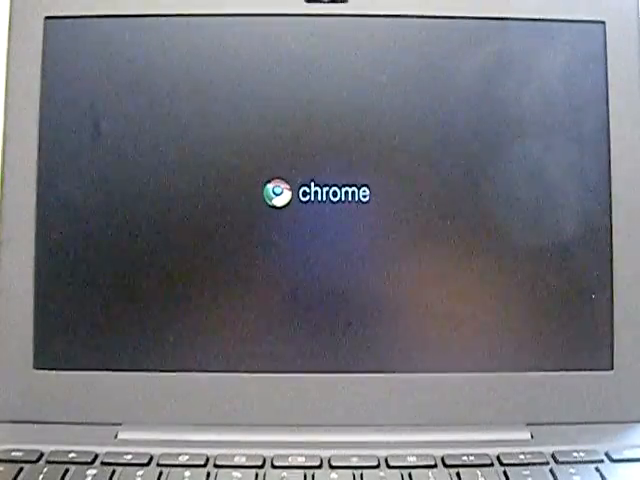